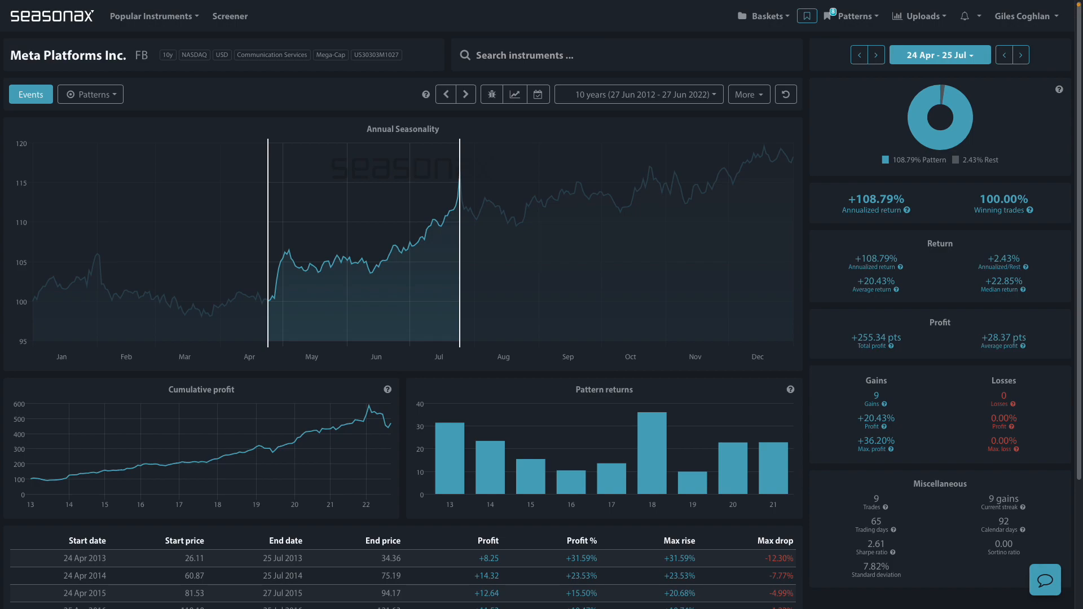
mouse_move(302, 243)
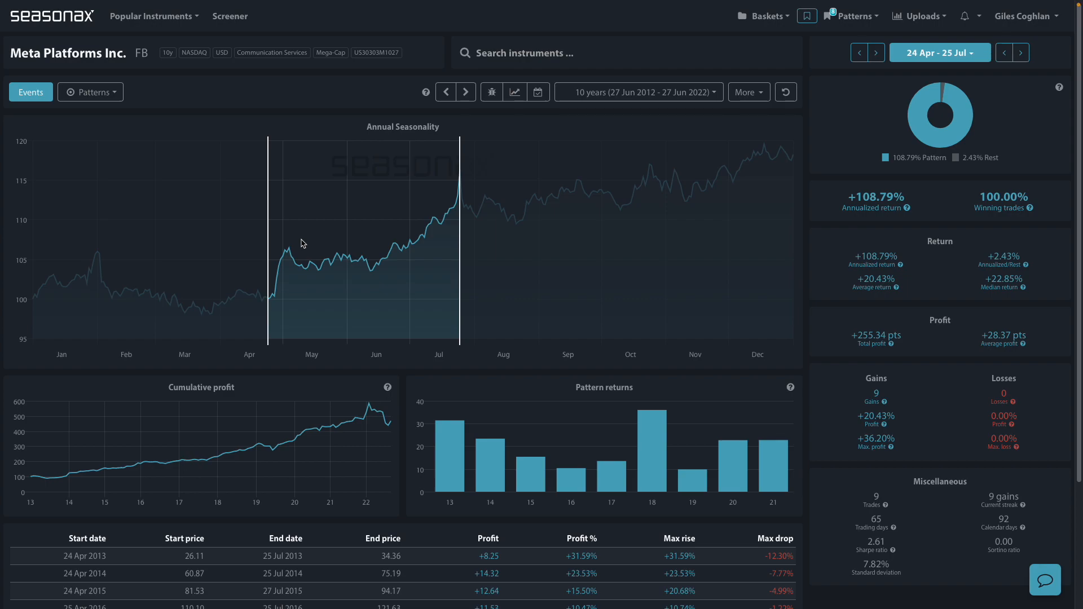
scroll(down, 3)
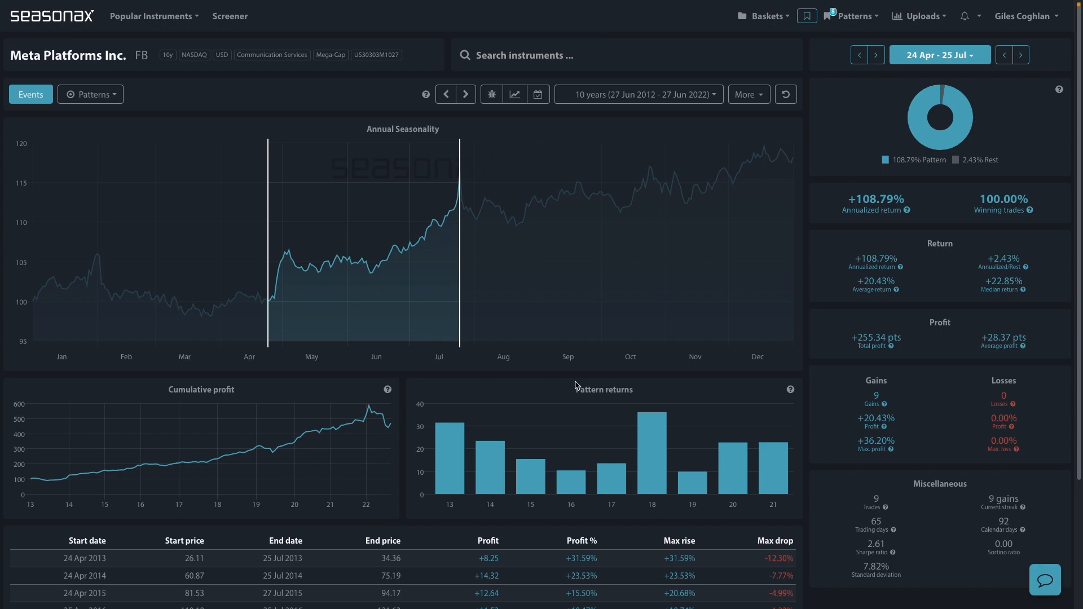
mouse_move(330, 306)
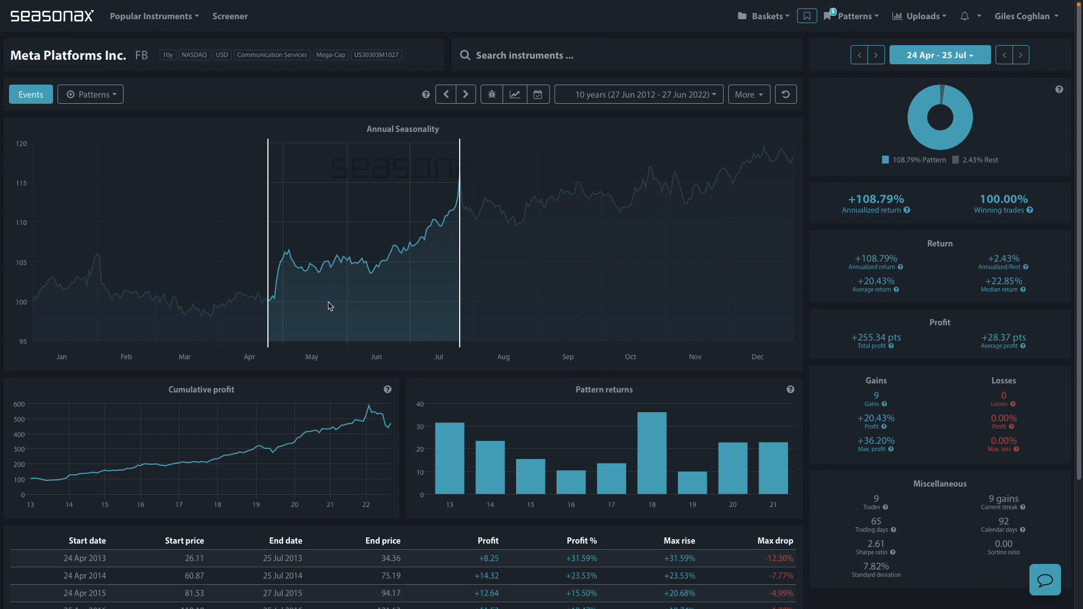
mouse_move(288, 352)
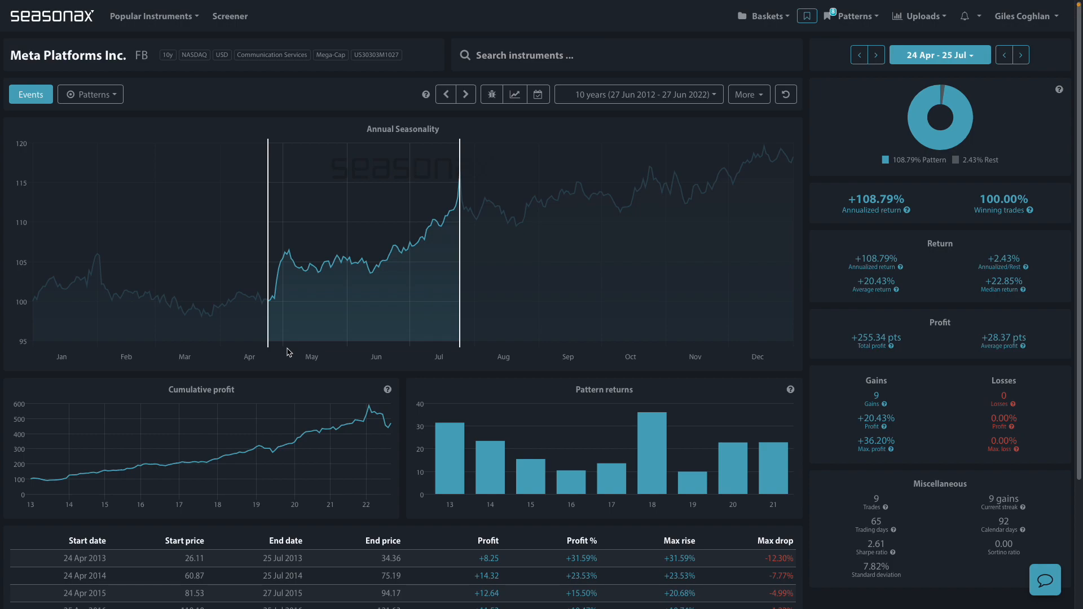
mouse_move(1007, 200)
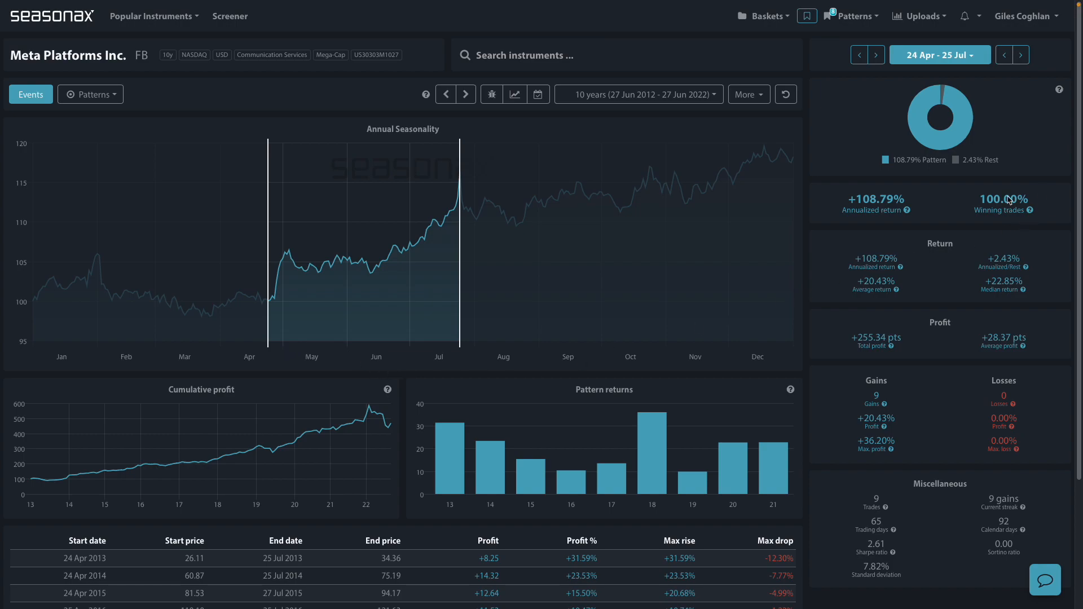
mouse_move(427, 330)
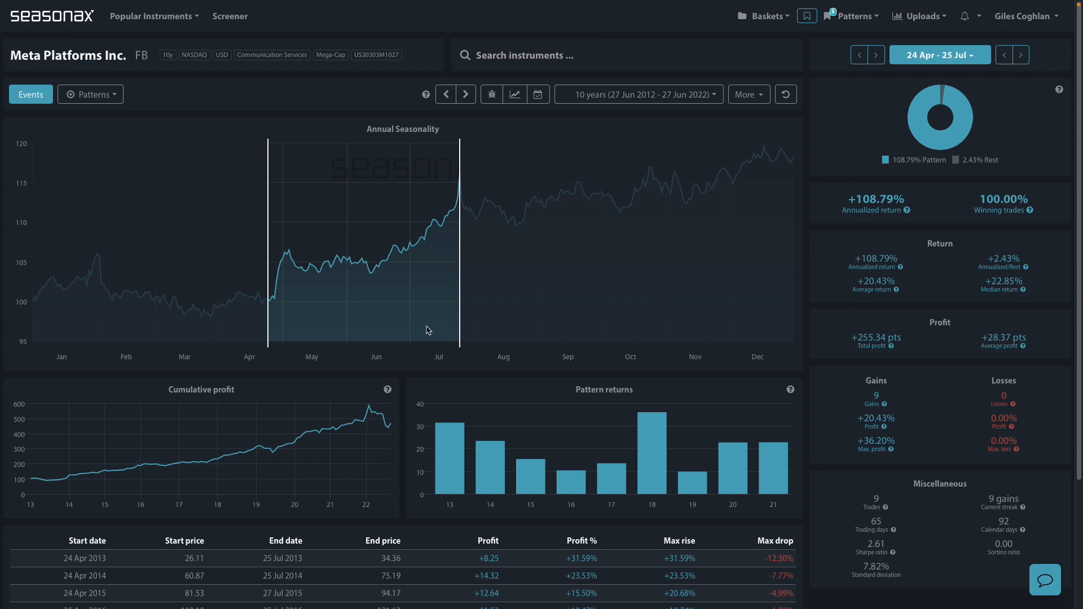
mouse_move(960, 67)
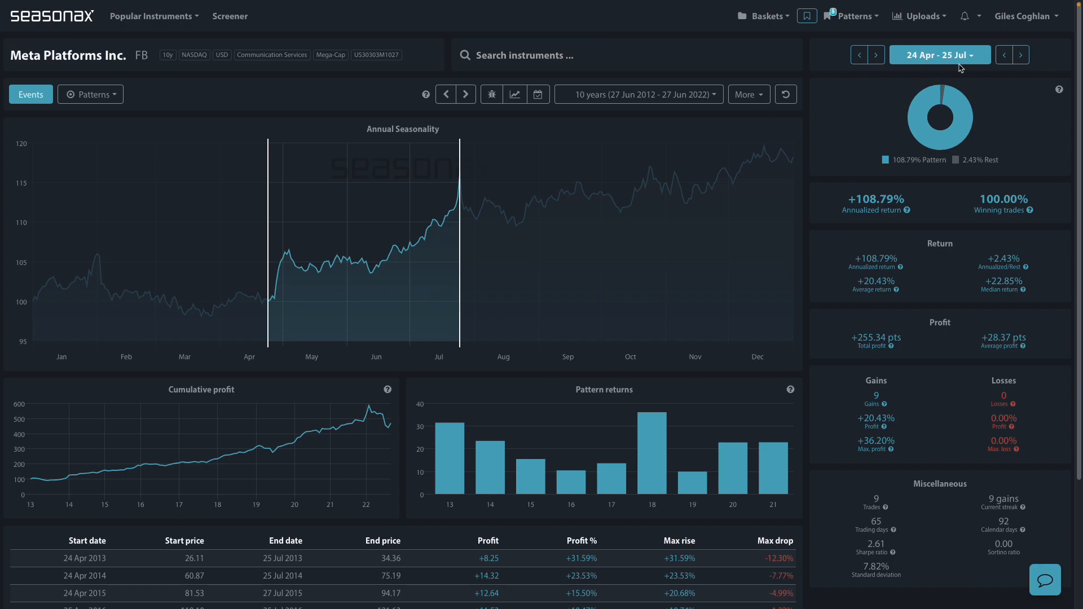
mouse_move(938, 72)
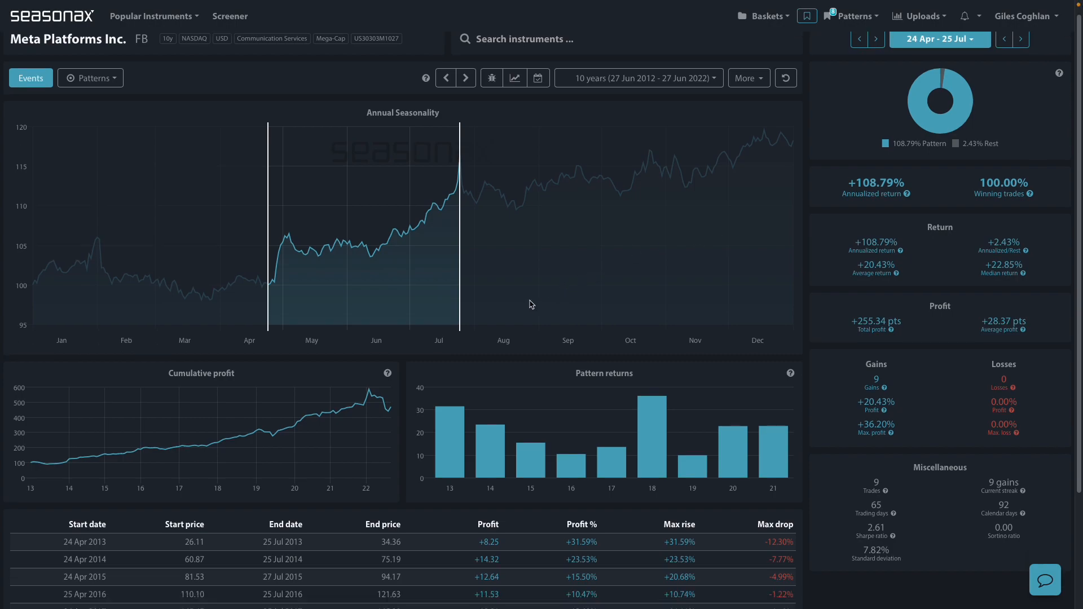
scroll(down, 3)
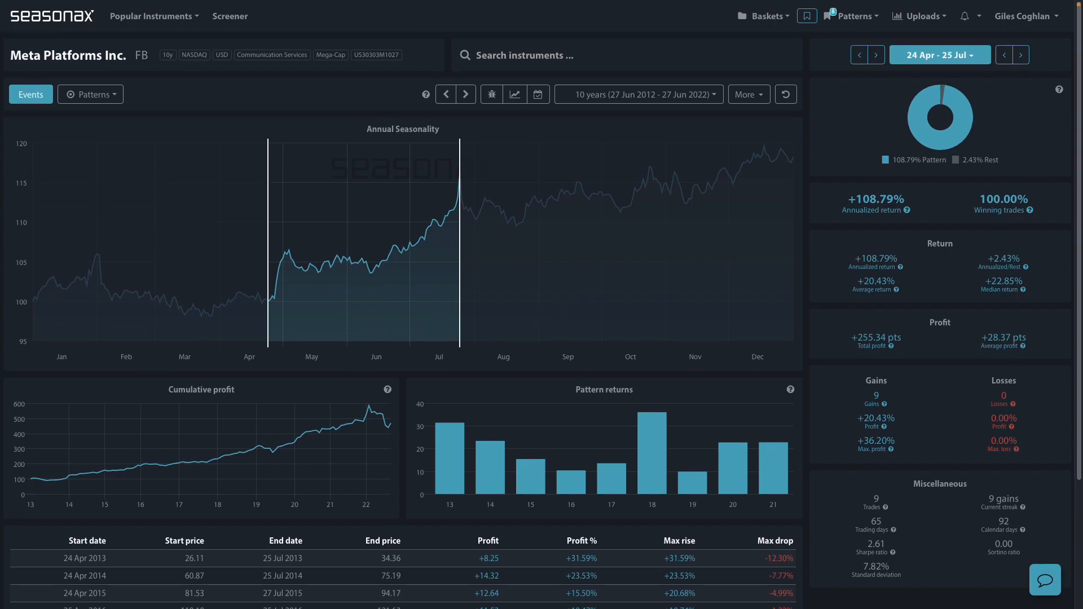
mouse_move(172, 202)
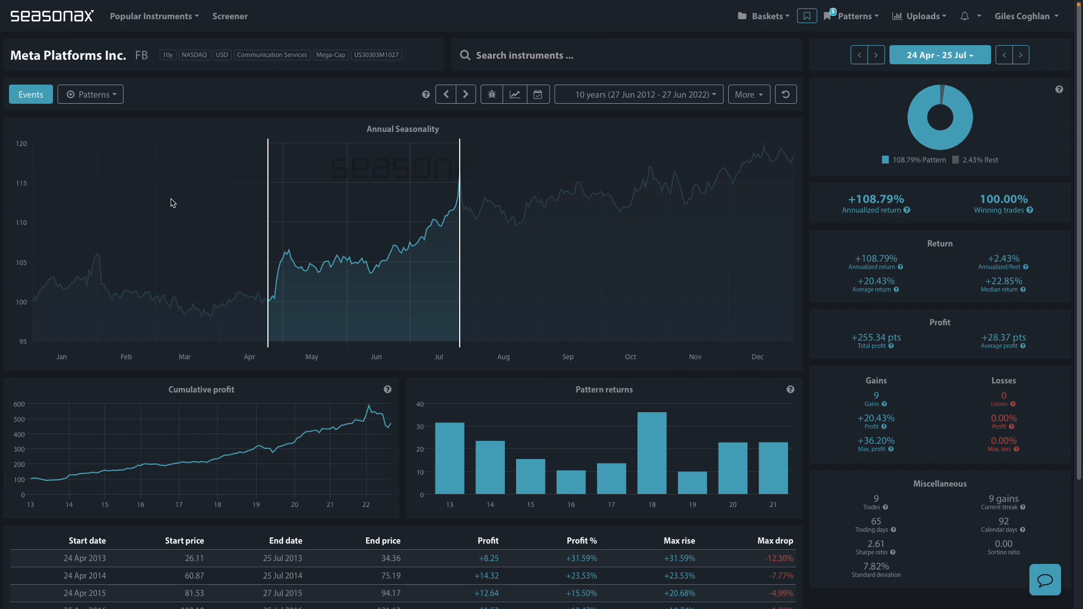
mouse_move(169, 189)
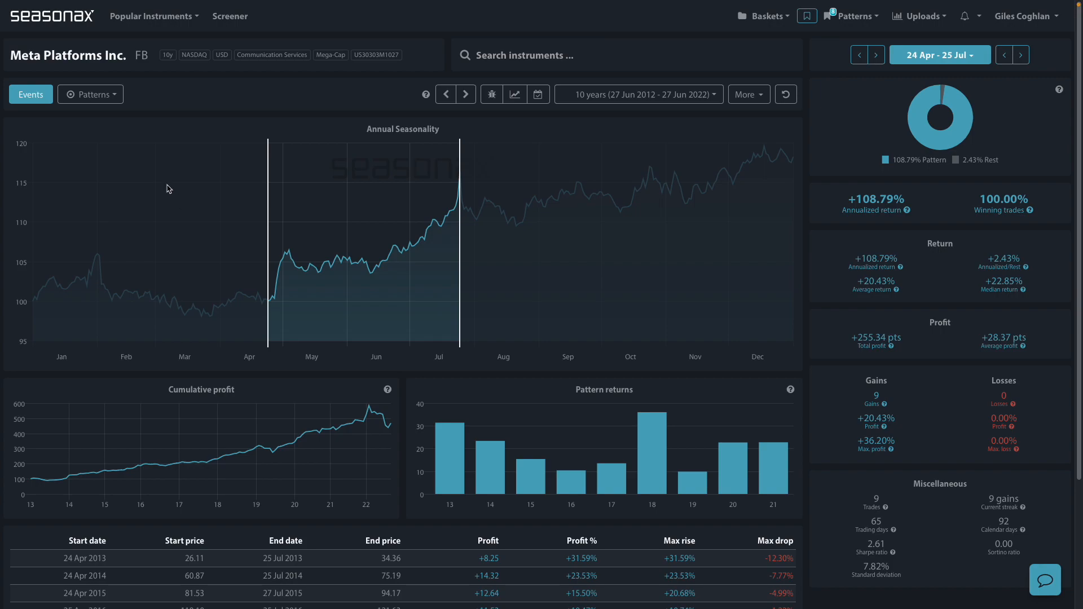